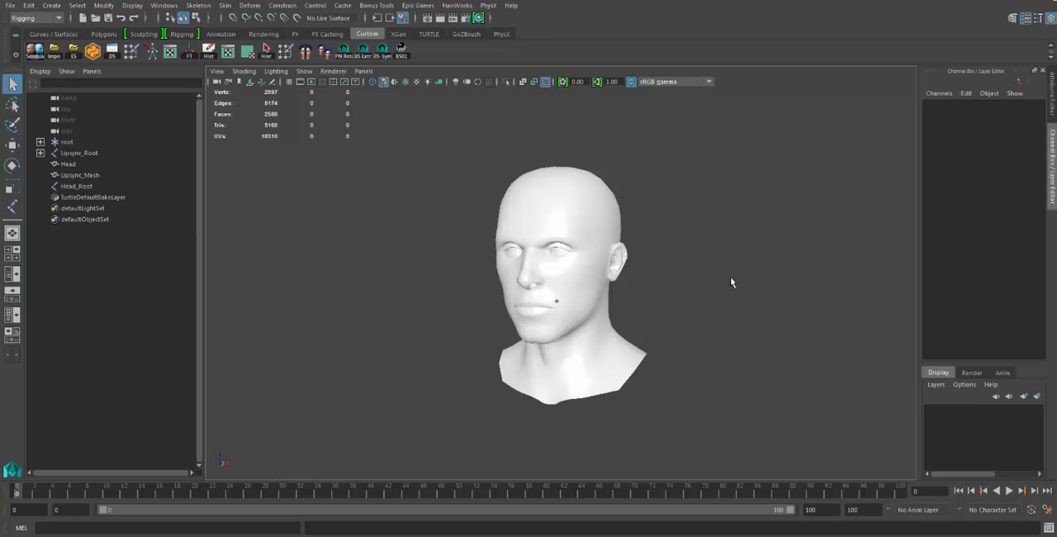
pyautogui.moveTo(726, 286)
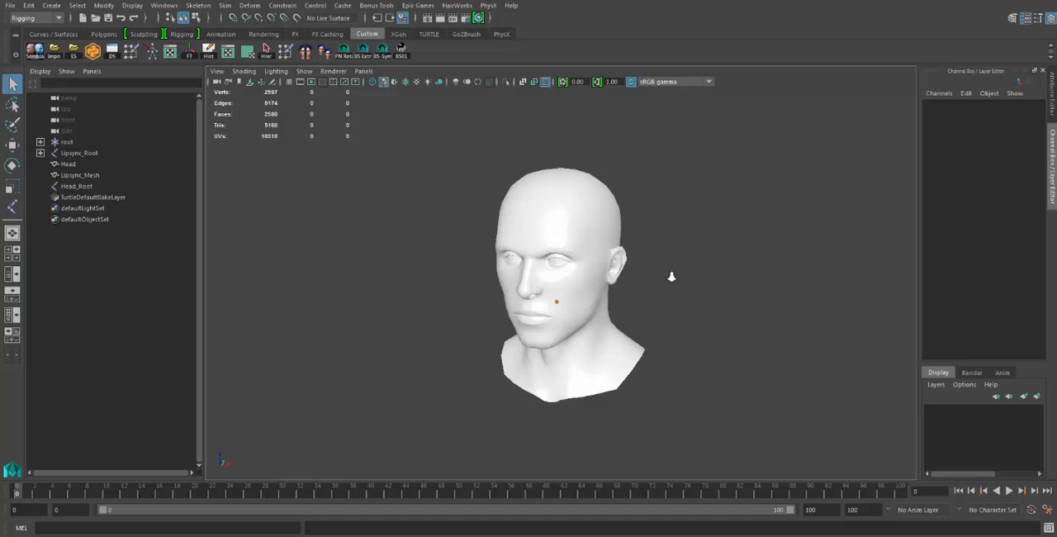
# Toggle the Maya Outliner between isolating the Lipsync_Root proxy cube rig and the head mesh
pyautogui.click(78, 153)
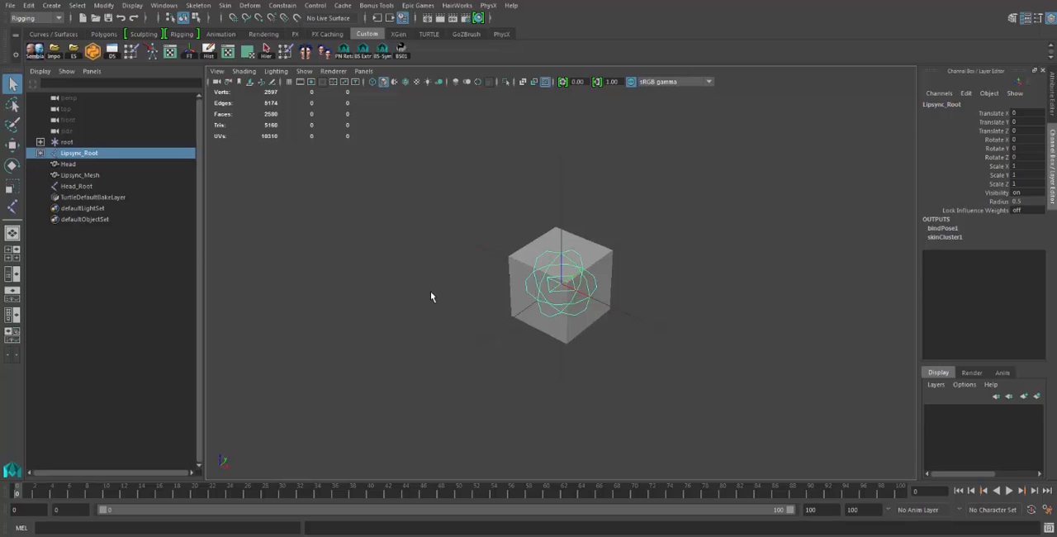
pyautogui.click(68, 164)
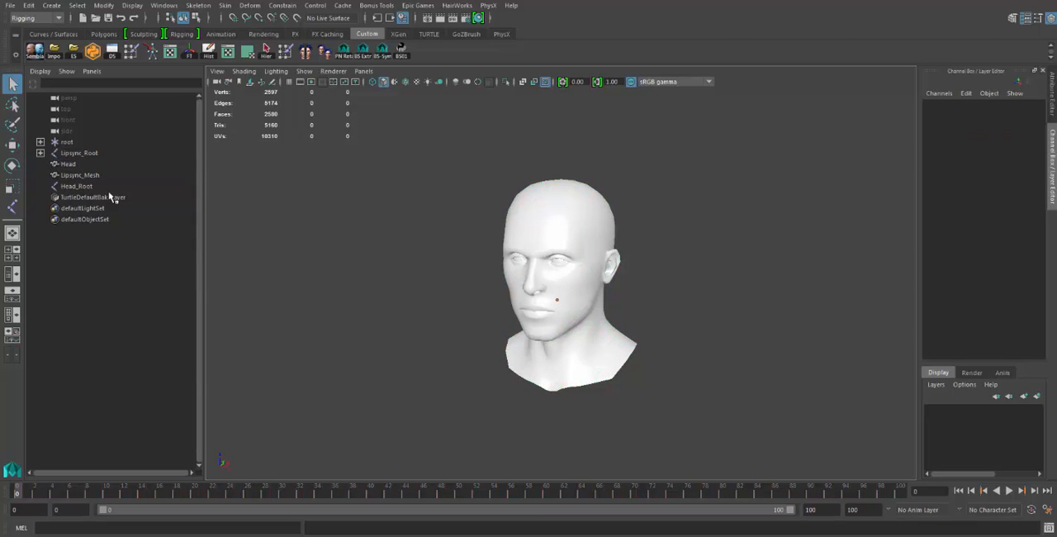
pyautogui.click(78, 153)
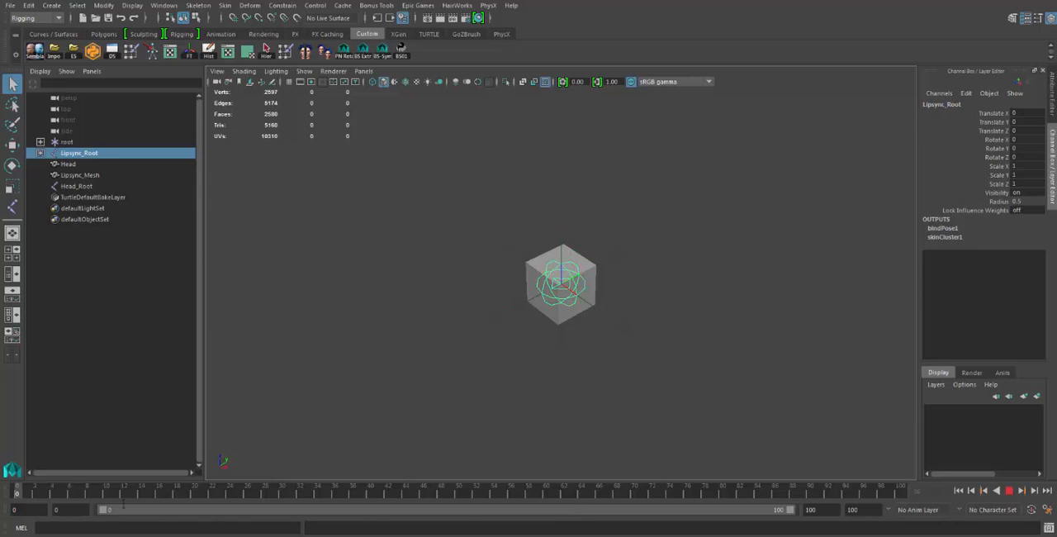
pyautogui.click(68, 163)
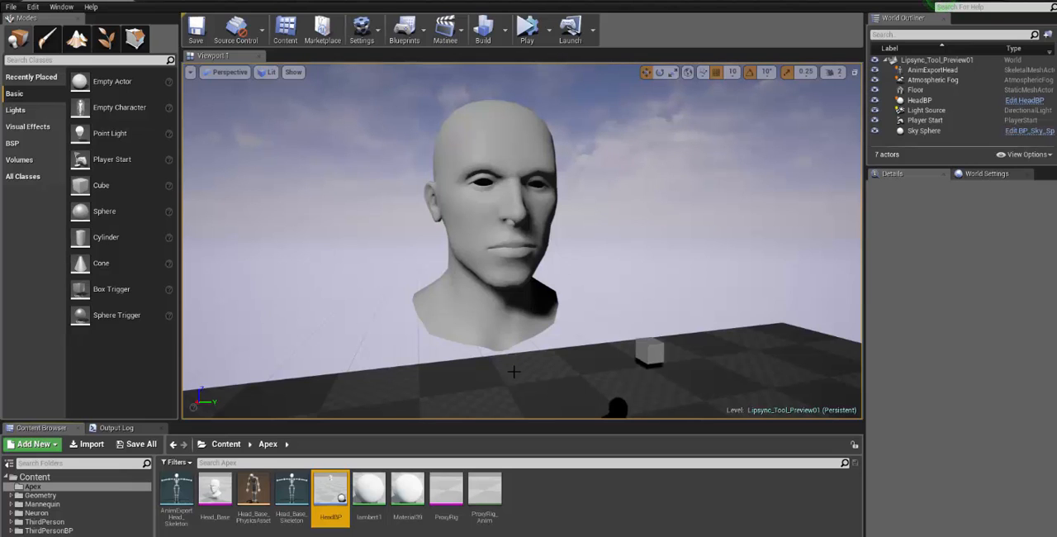
pyautogui.moveTo(215, 487)
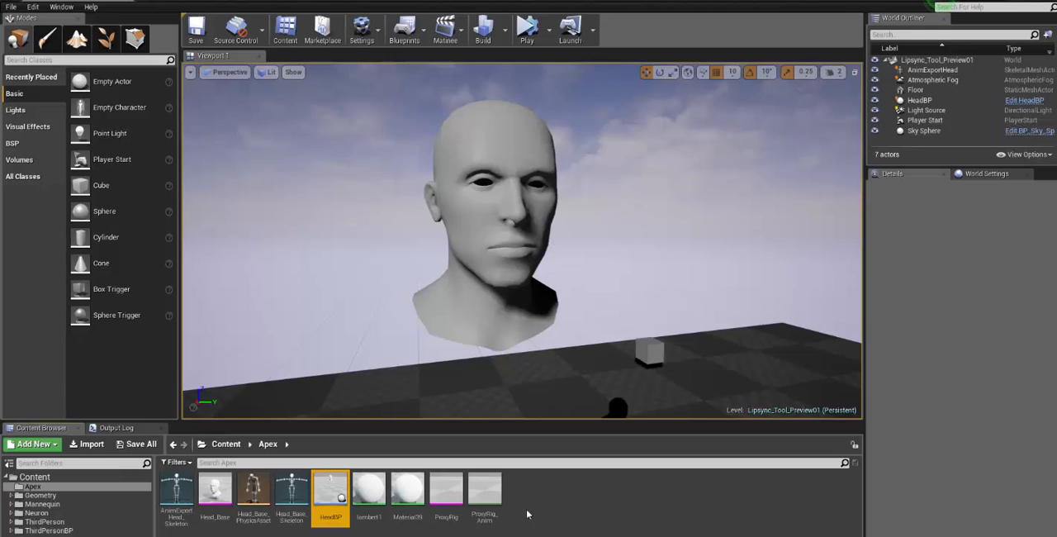
pyautogui.moveTo(446, 490)
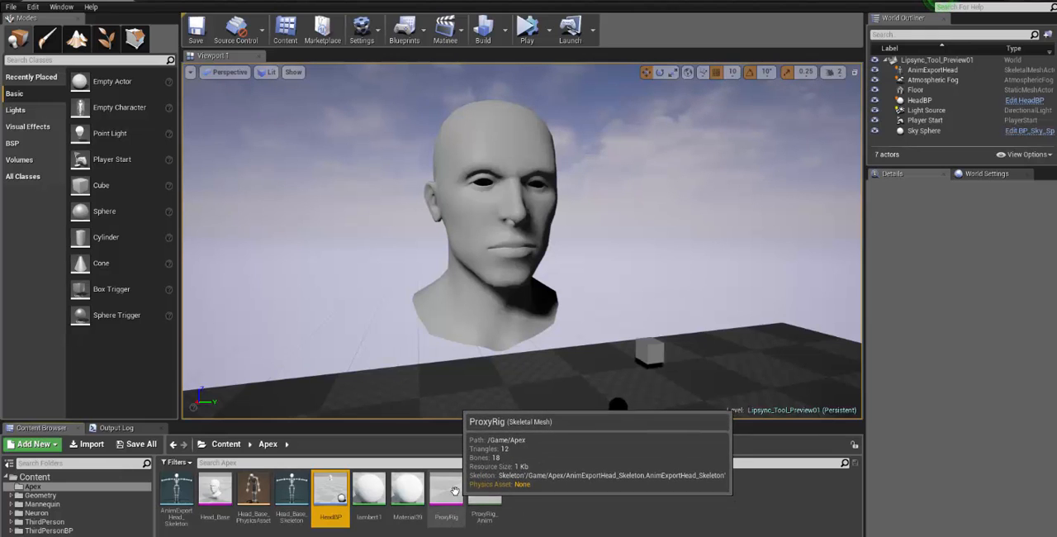
# Open the ProxyRig skeletal mesh from the Apex folder in Persona
pyautogui.doubleClick(445, 491)
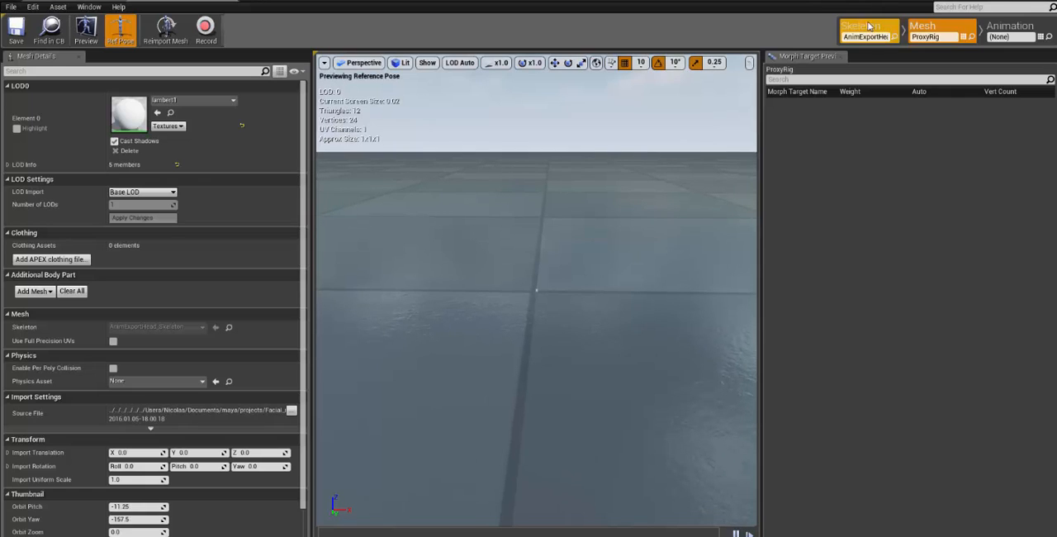
# Show the Skeleton Tree with Lipsync_Root and phoneme bones A through Z
pyautogui.click(864, 25)
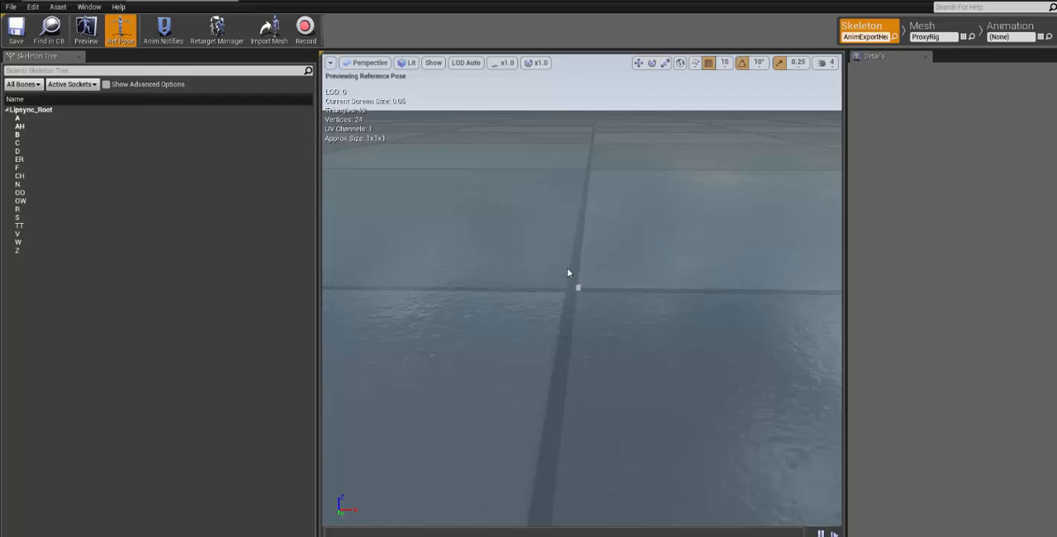
pyautogui.moveTo(585, 286)
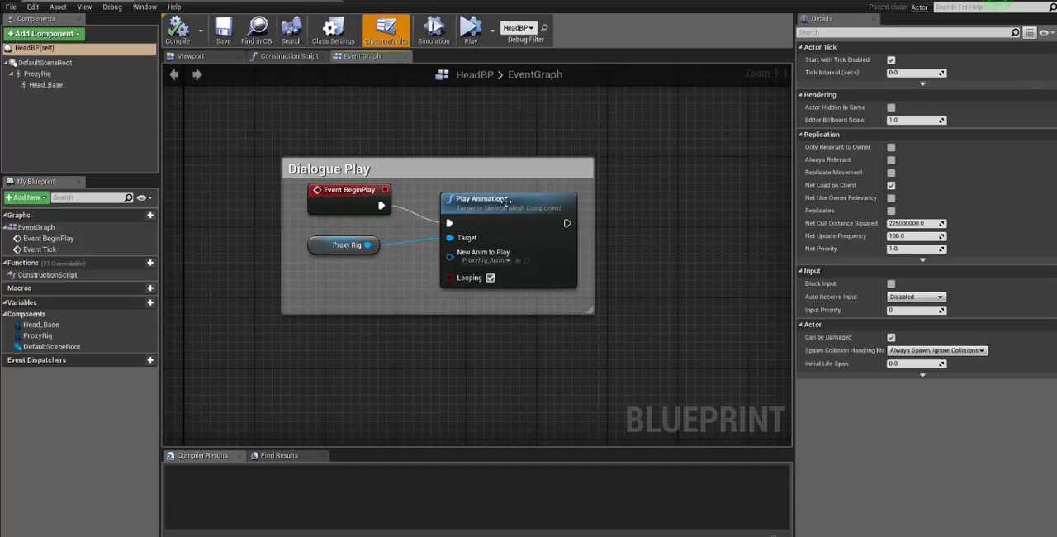
pyautogui.moveTo(503, 208)
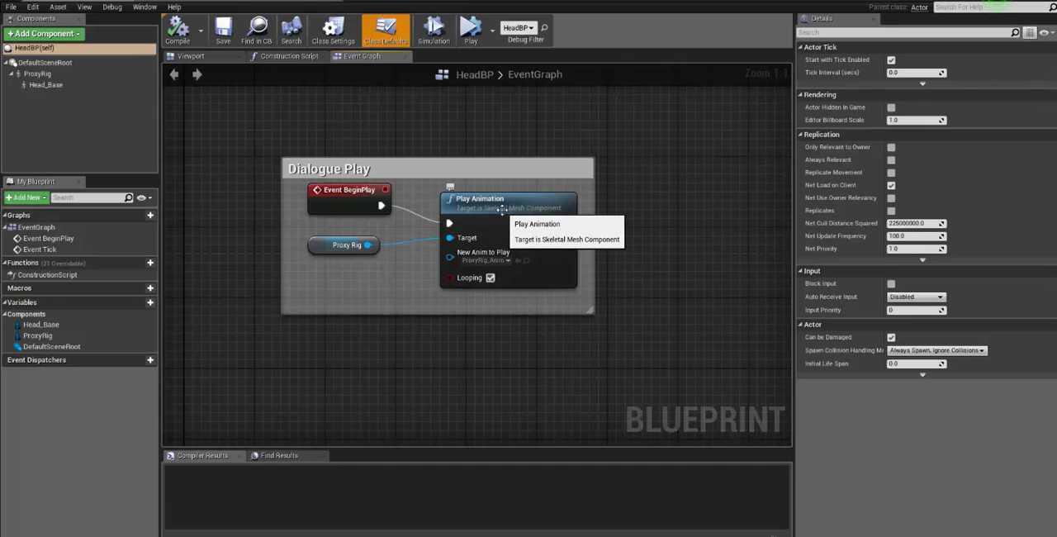
# Review HeadBP's Dialogue Play graph, then scroll to the Phoneme A and AH sections
pyautogui.click(486, 260)
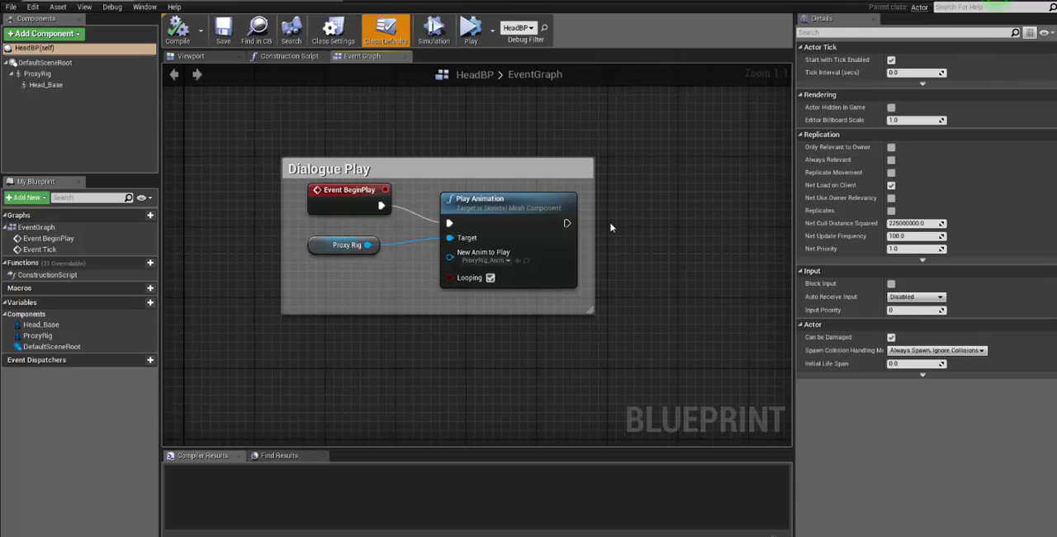
pyautogui.moveTo(456, 162)
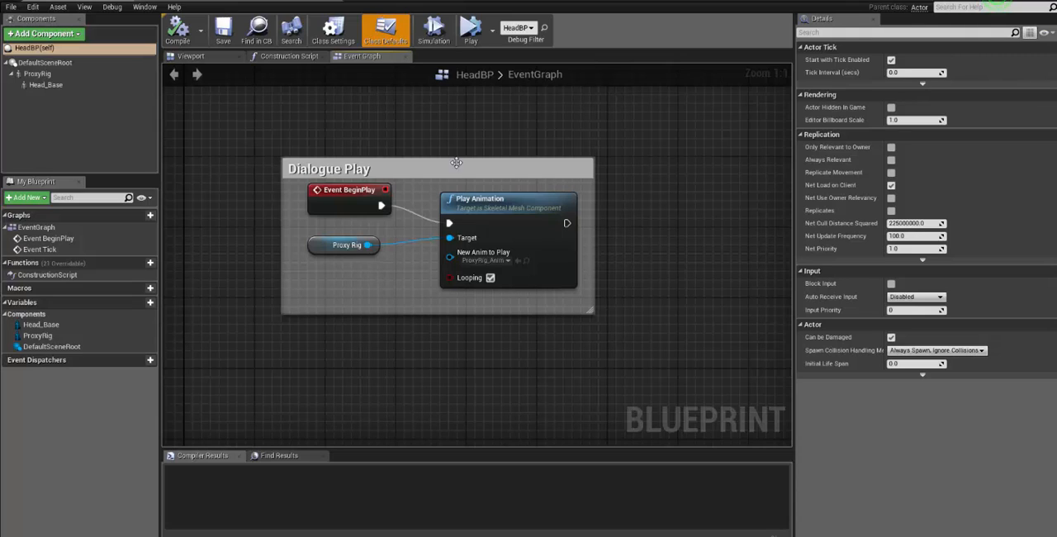
pyautogui.moveTo(665, 295)
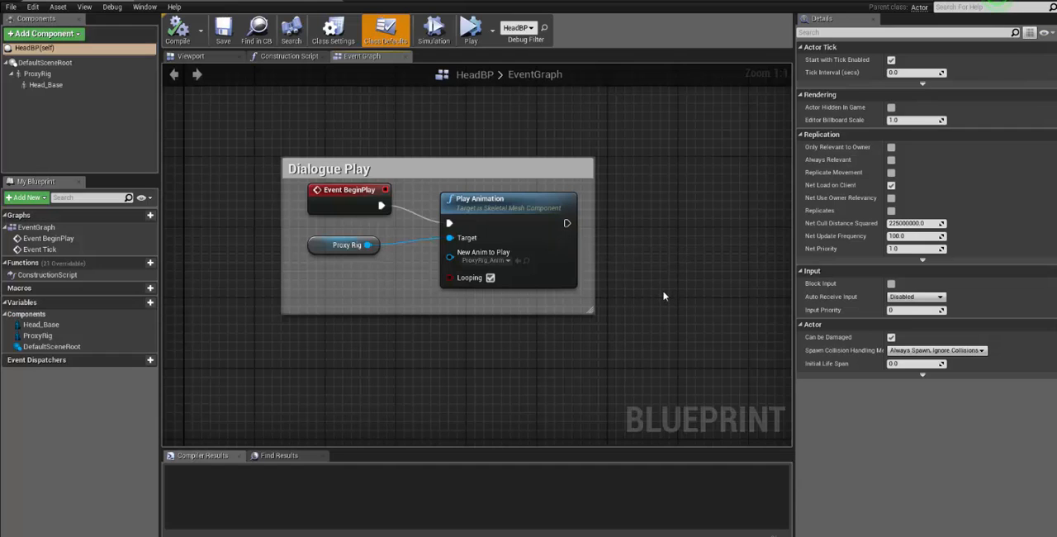
pyautogui.scroll(-3)
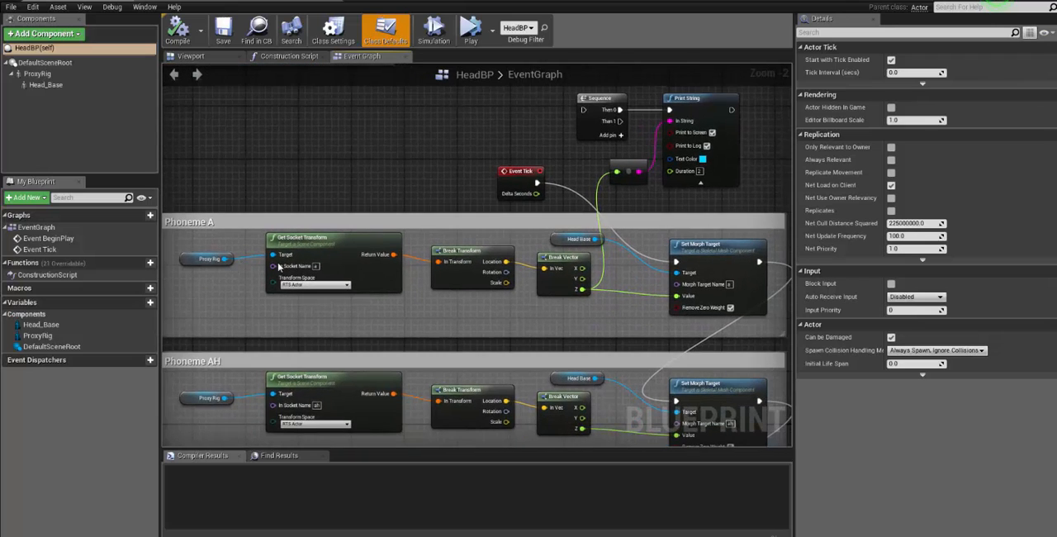
pyautogui.moveTo(354, 337)
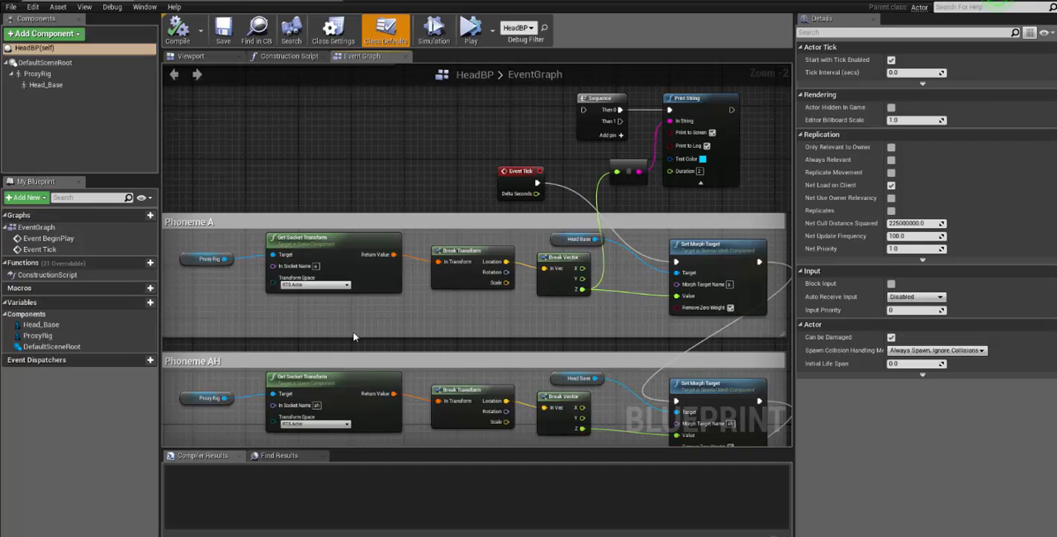
pyautogui.moveTo(359, 187)
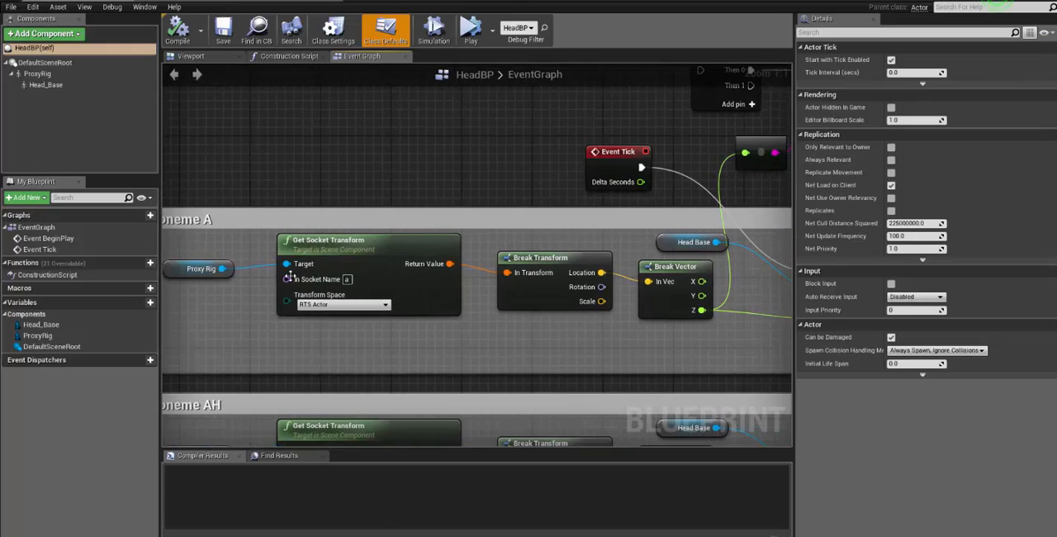
pyautogui.moveTo(353, 347)
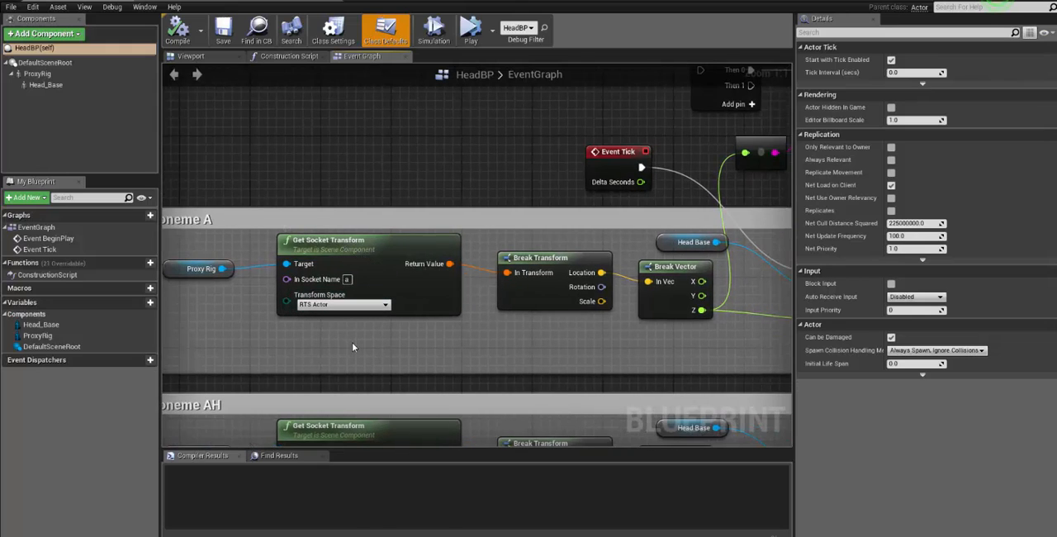
pyautogui.moveTo(335, 335)
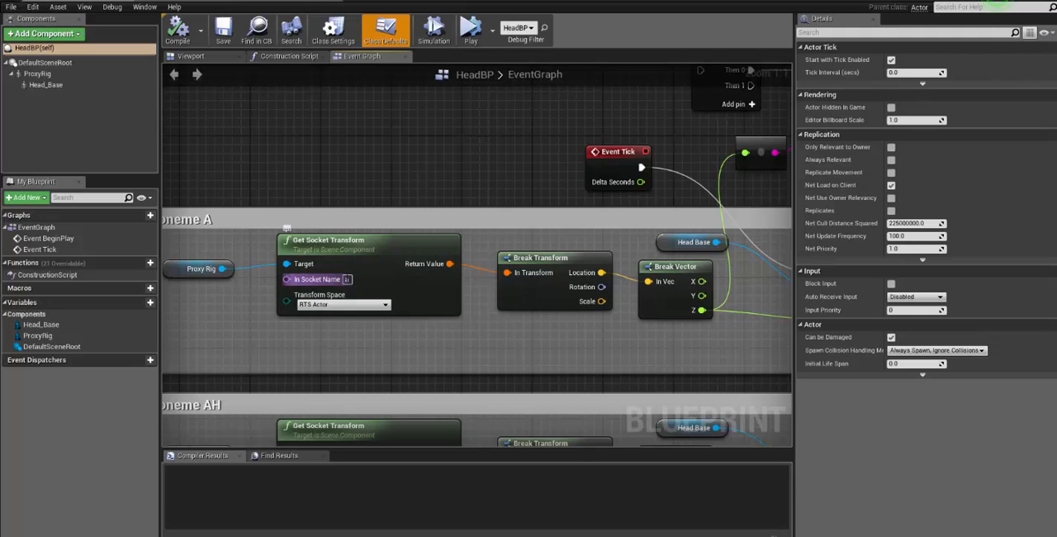
pyautogui.moveTo(347, 279)
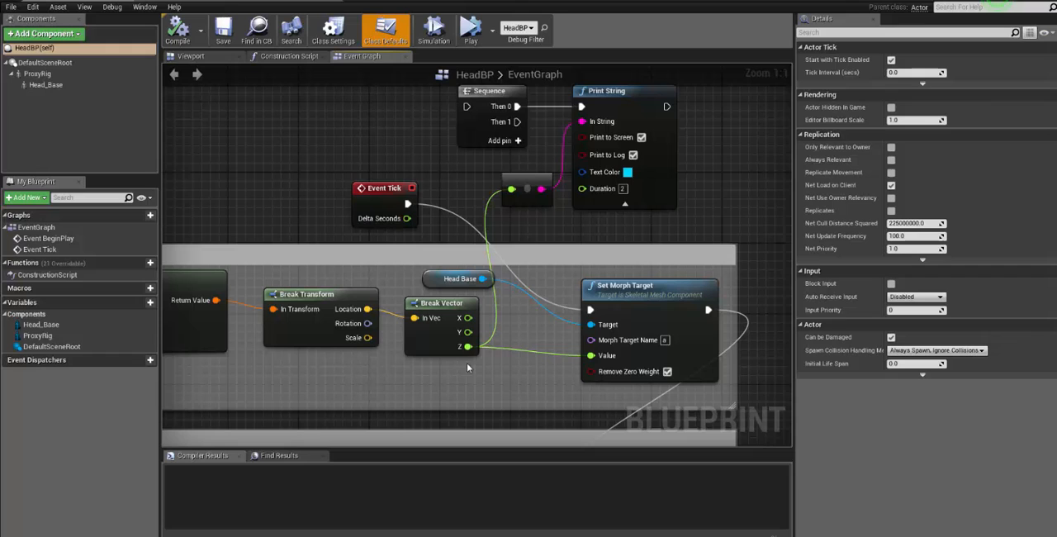
pyautogui.moveTo(467, 346)
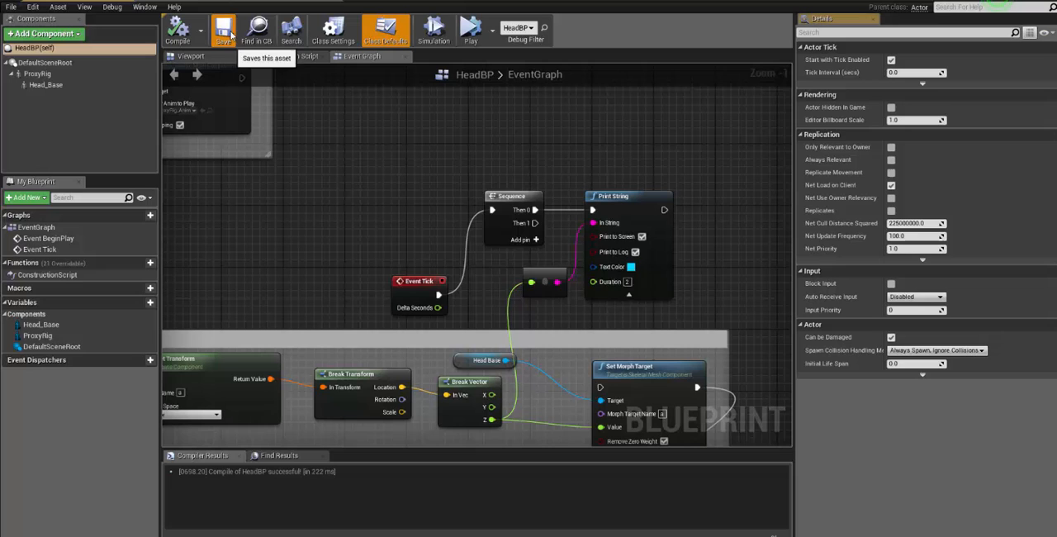
pyautogui.moveTo(564, 299)
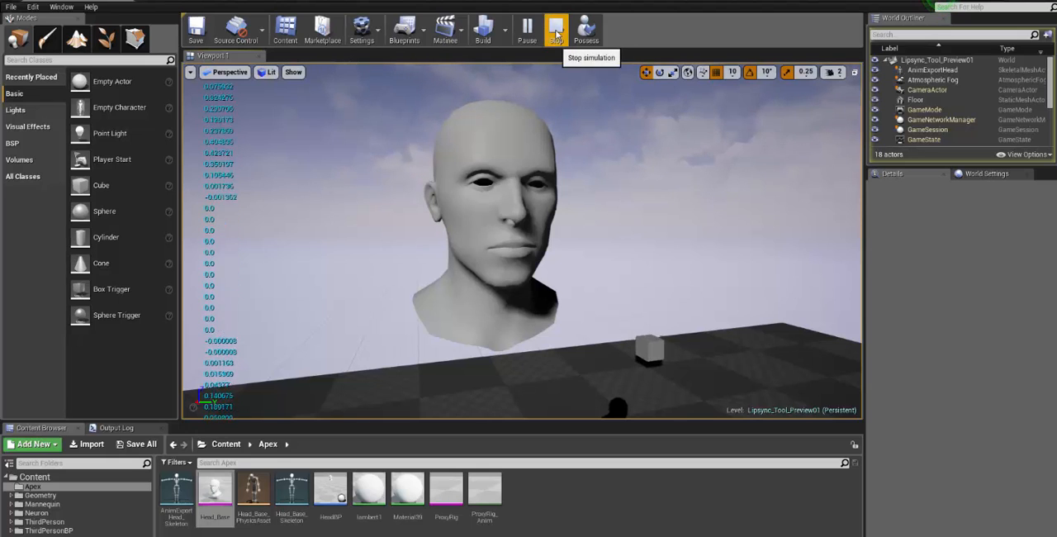
pyautogui.click(555, 28)
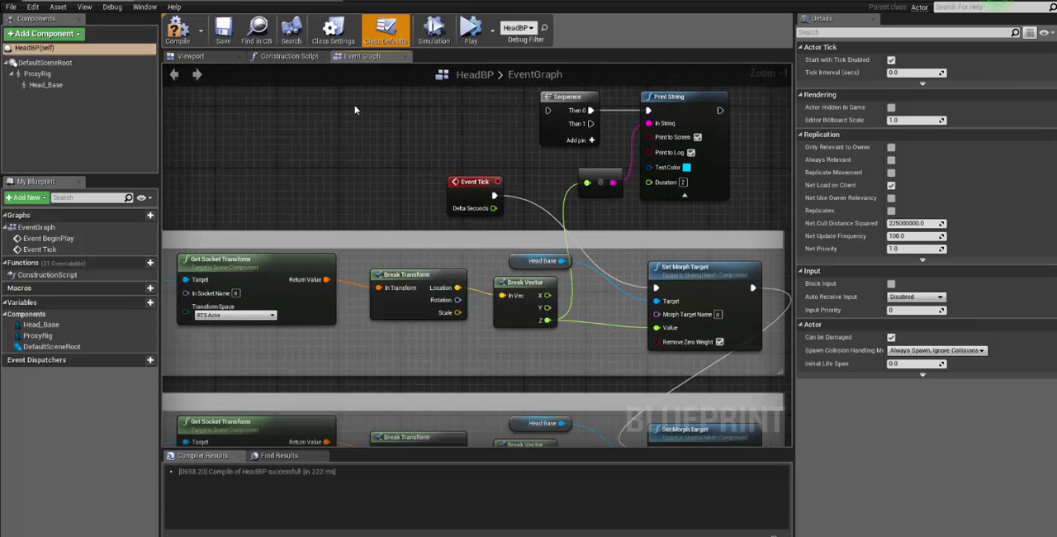
pyautogui.moveTo(323, 198)
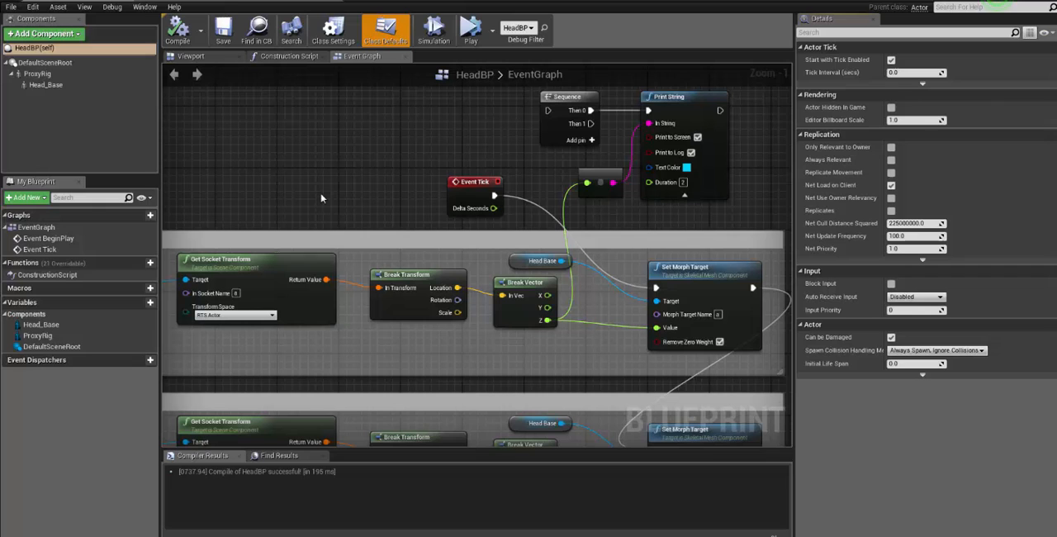
pyautogui.moveTo(642, 282)
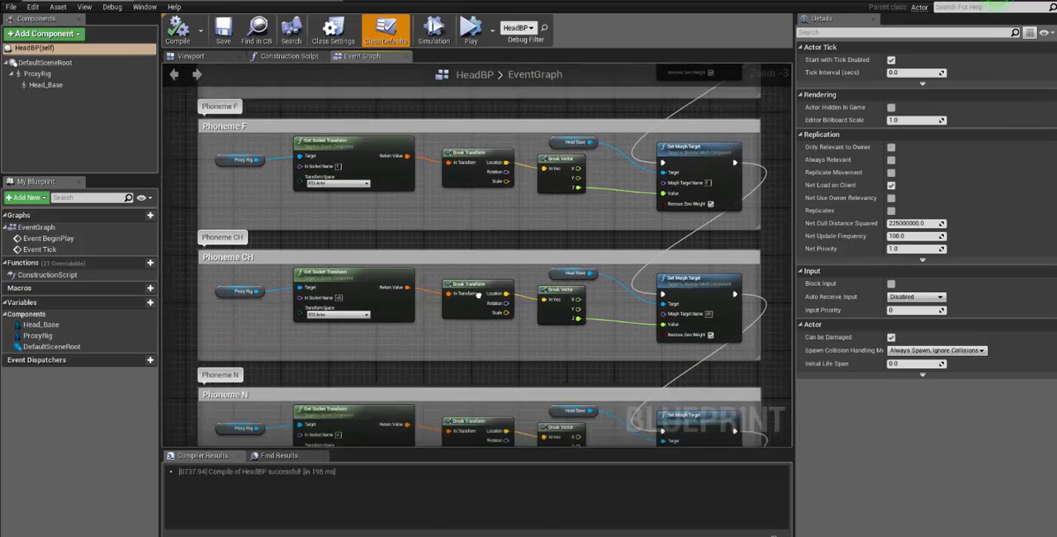
# Scroll through HeadBP's Phoneme F, CH and N comment boxes
pyautogui.scroll(-3)
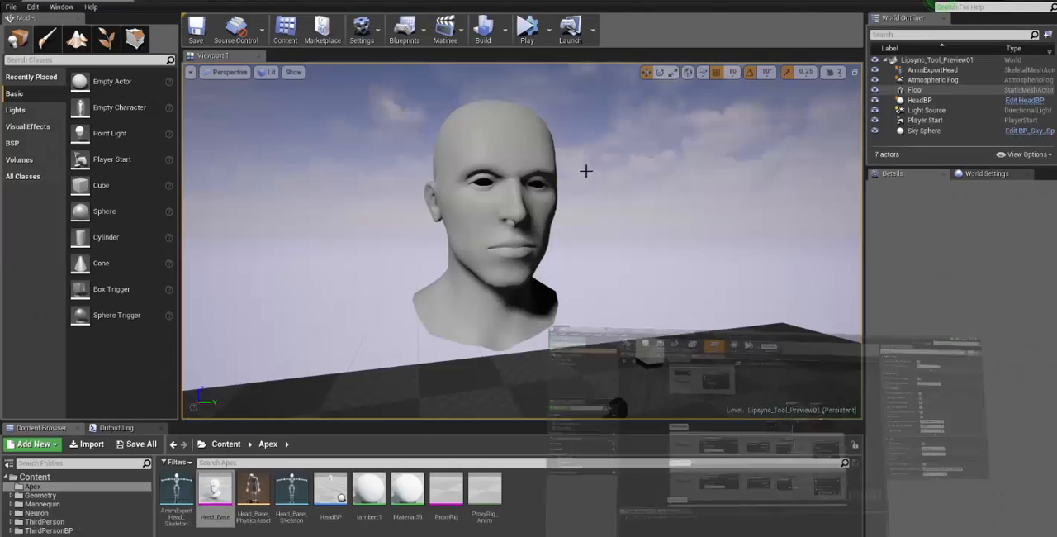
# Start simulating the level to watch HeadBP's Event Tick graph run live
pyautogui.click(526, 28)
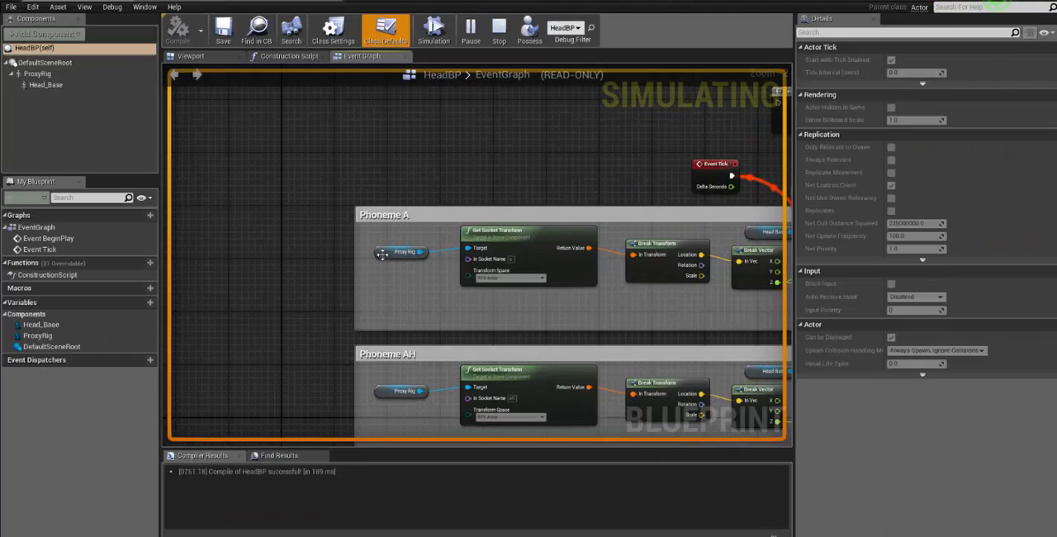
# Open the Head_Base mesh to view its morph targets A through Z
pyautogui.click(401, 252)
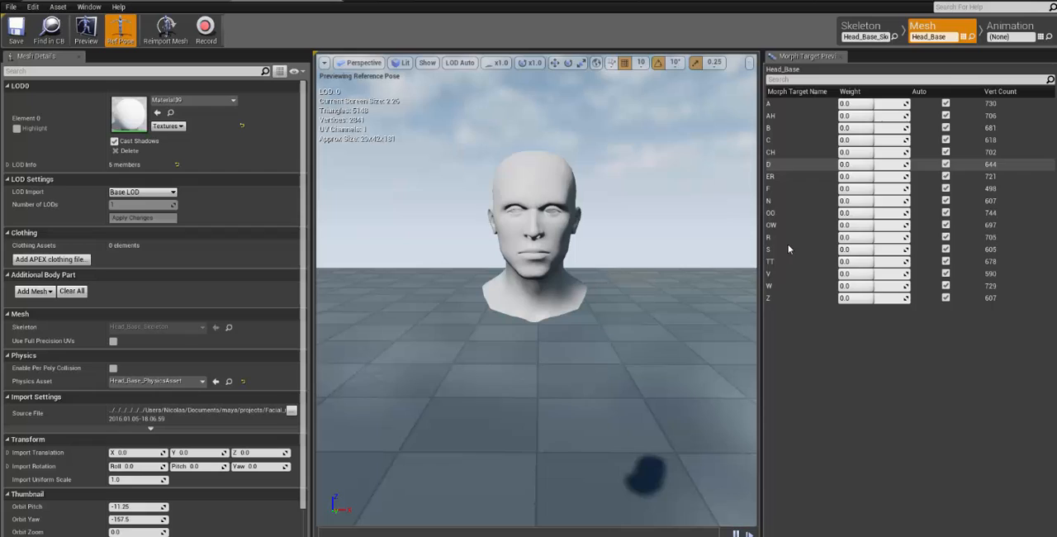
pyautogui.moveTo(715, 267)
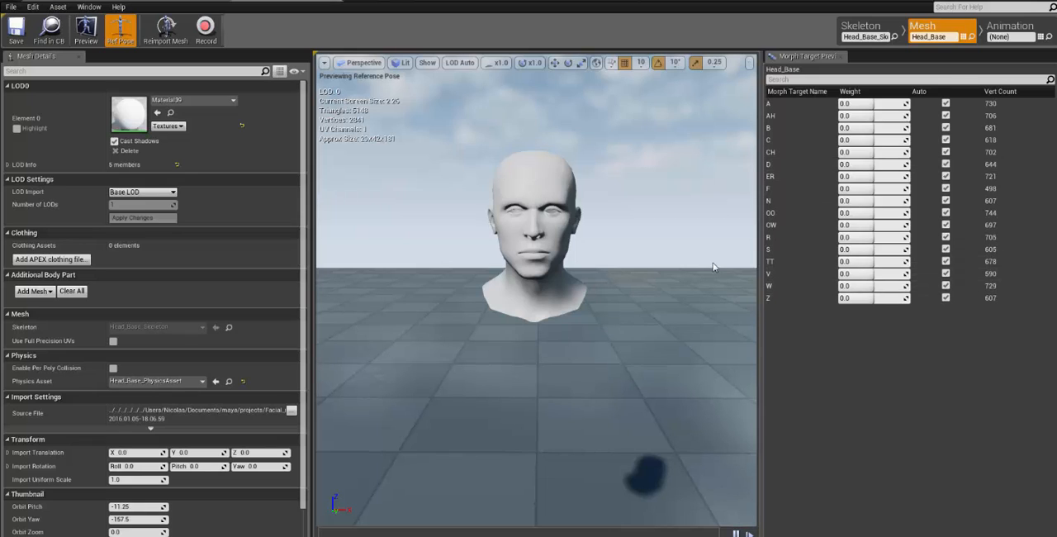
pyautogui.moveTo(522, 258)
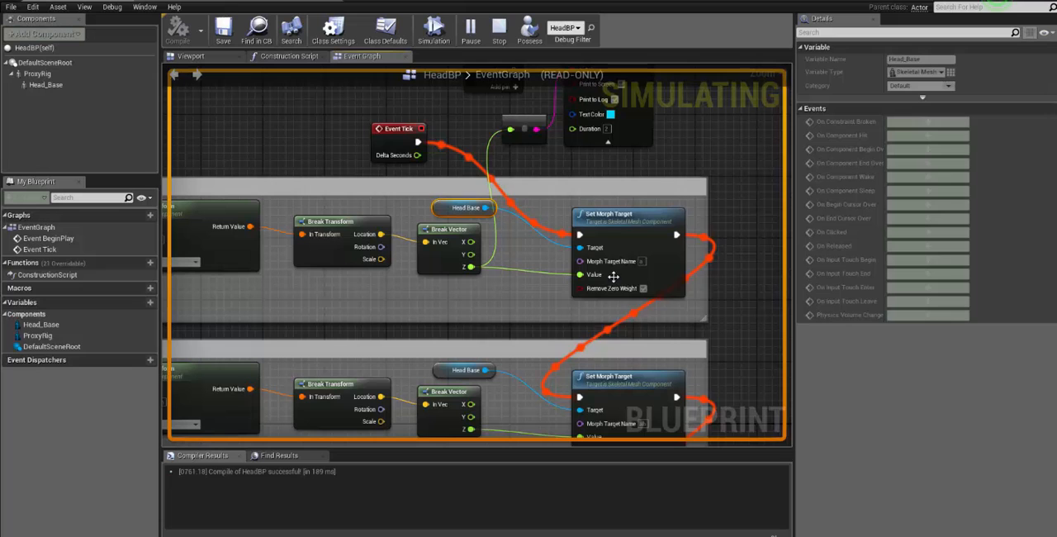
pyautogui.moveTo(611, 261)
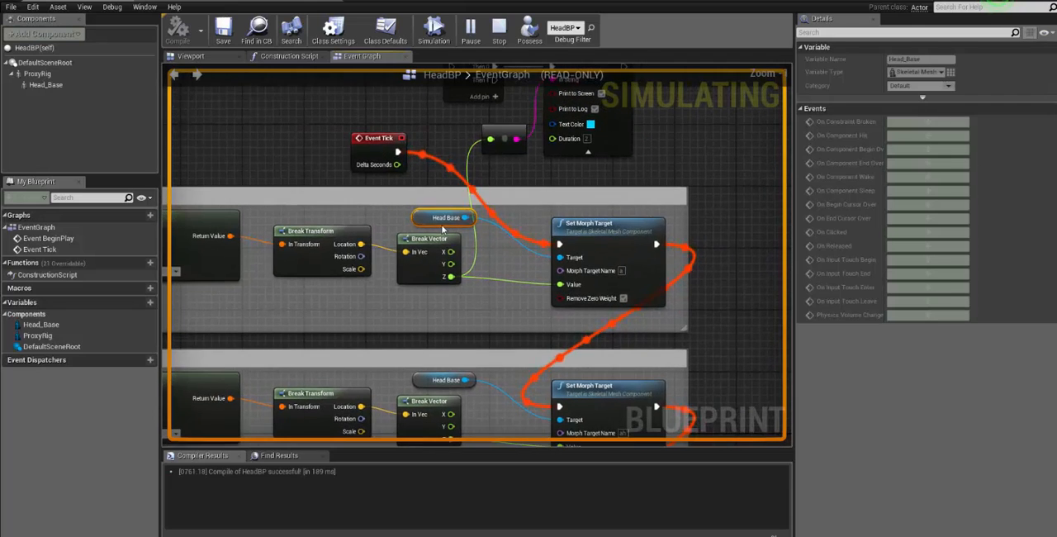
pyautogui.moveTo(445, 217)
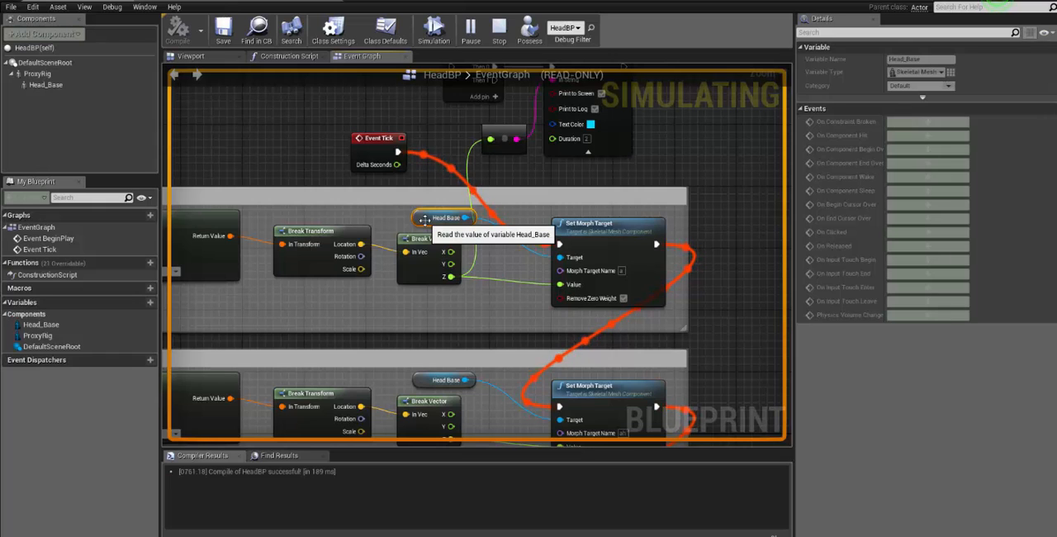
pyautogui.moveTo(606, 230)
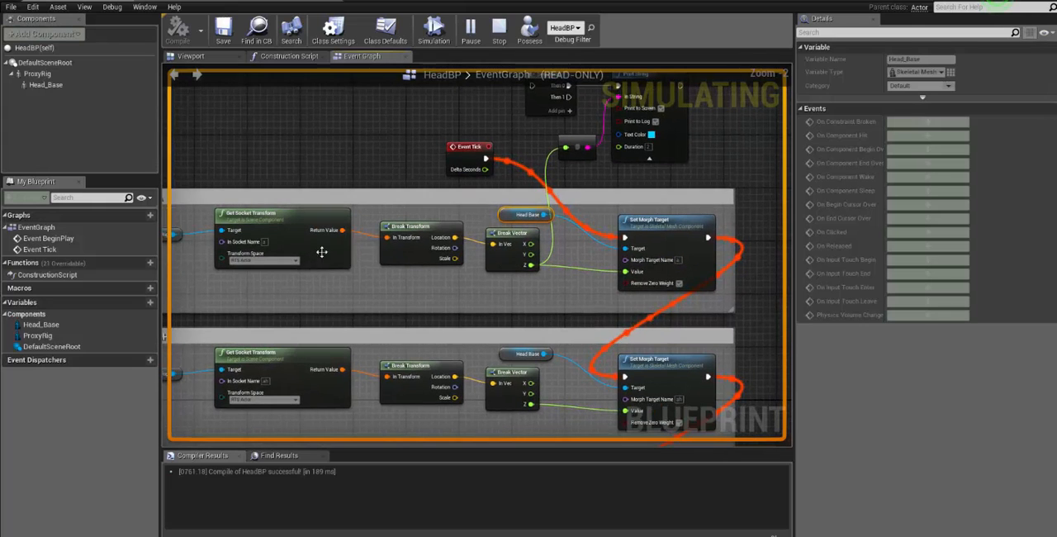
pyautogui.moveTo(676, 266)
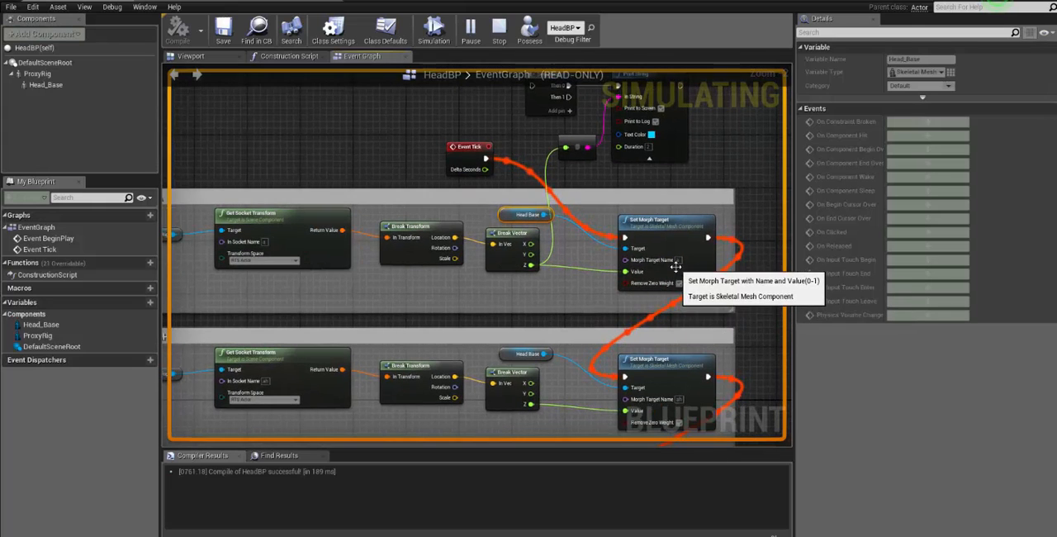
pyautogui.moveTo(591, 286)
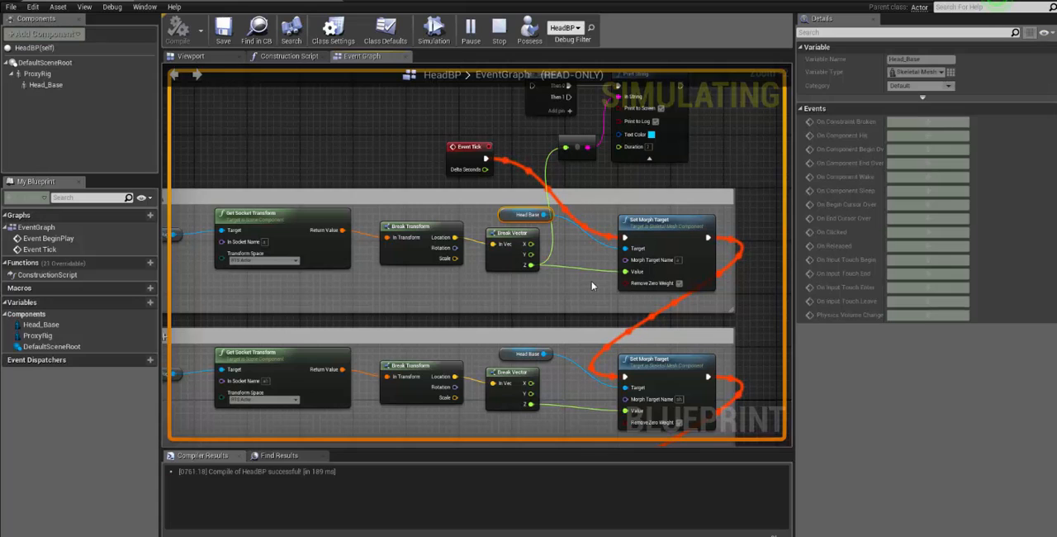